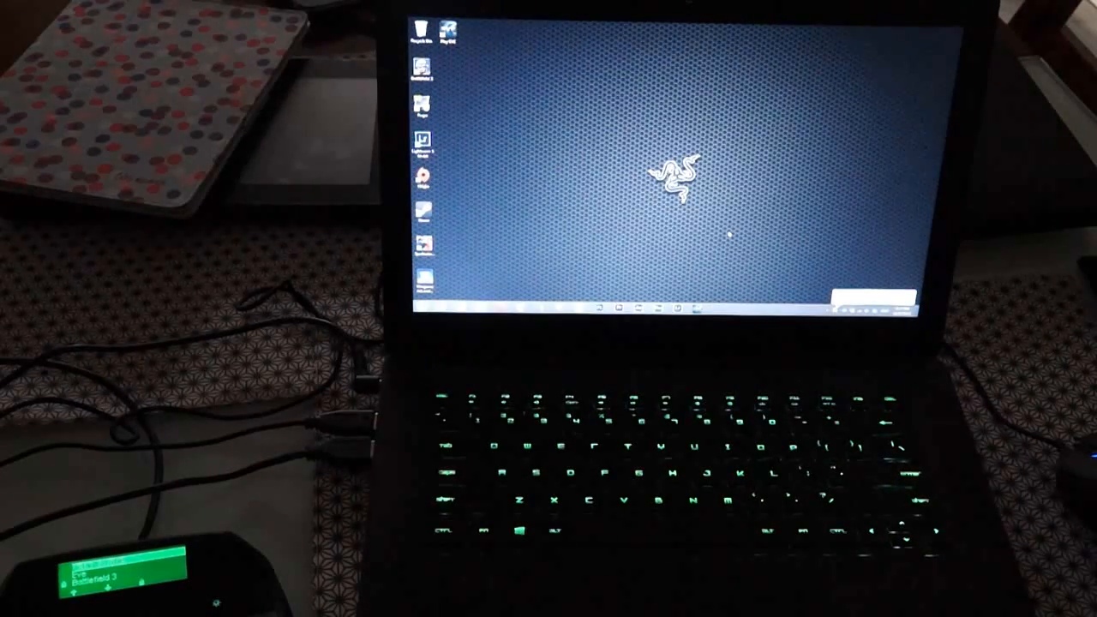
{"action": "mouse_move", "coordinate": [660, 223]}
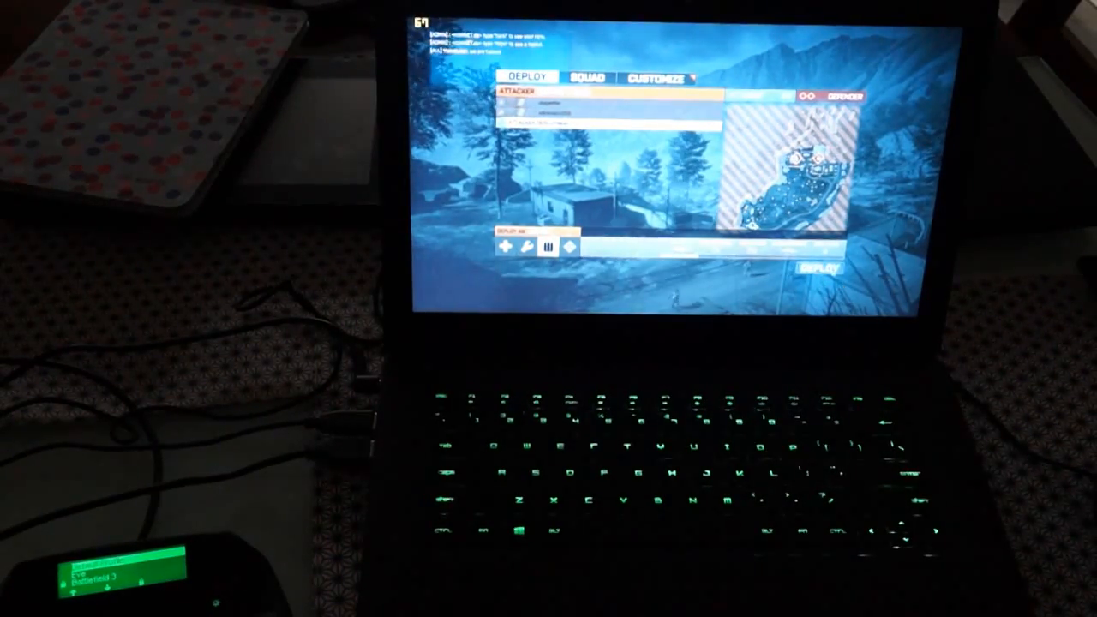
- Deploy the soldier from the Battlefield 3 spawn screen into live gameplay
{"action": "left_click", "coordinate": [819, 267]}
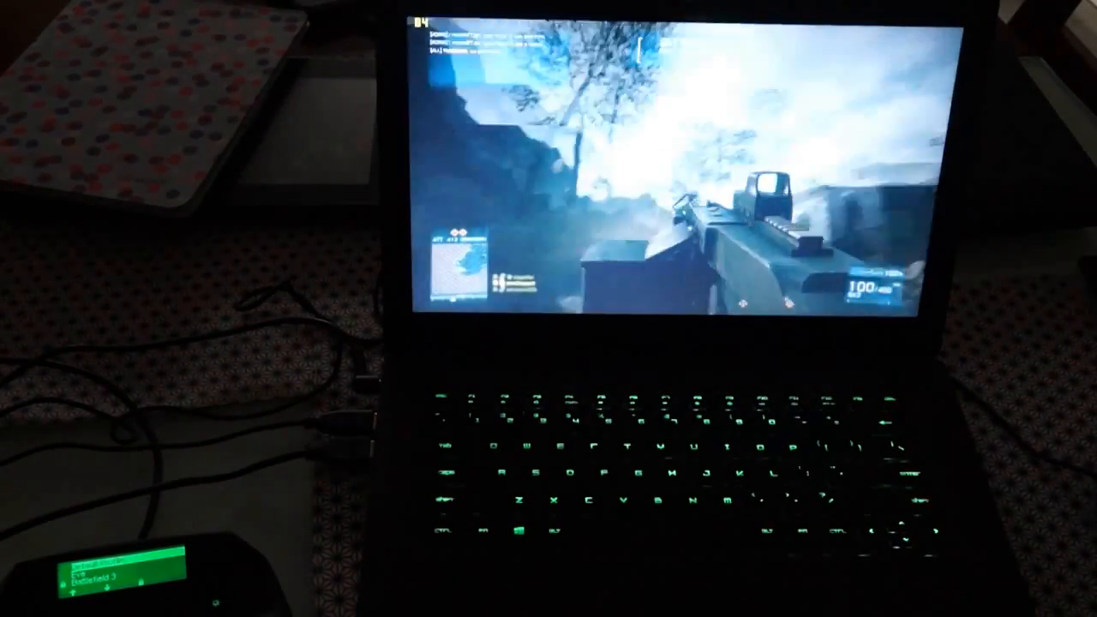